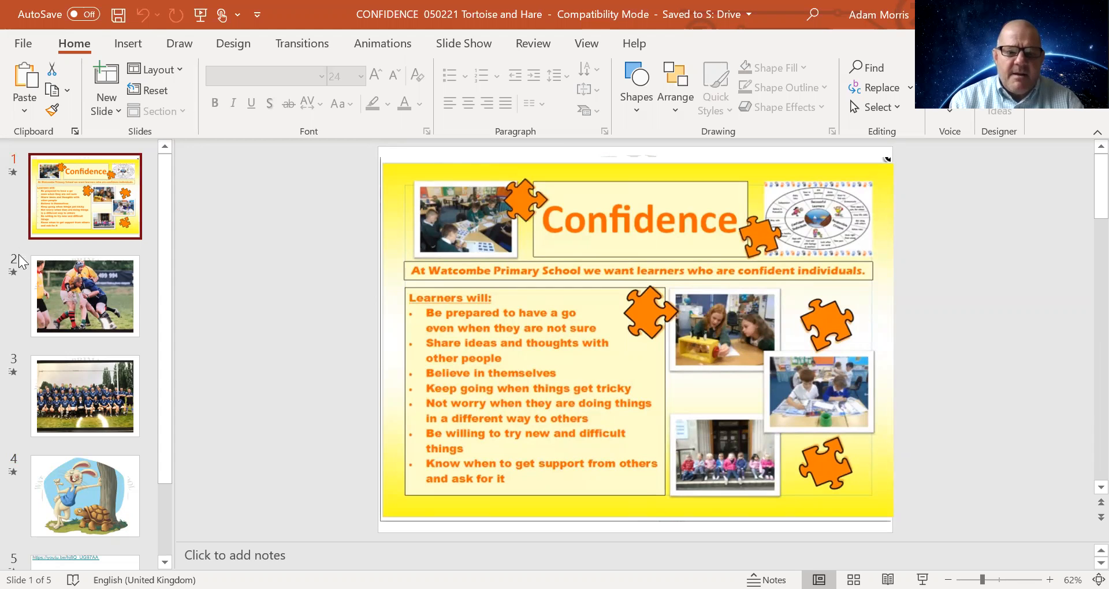
# - Show slide 2 with the rugby tackle photo
pyautogui.click(85, 296)
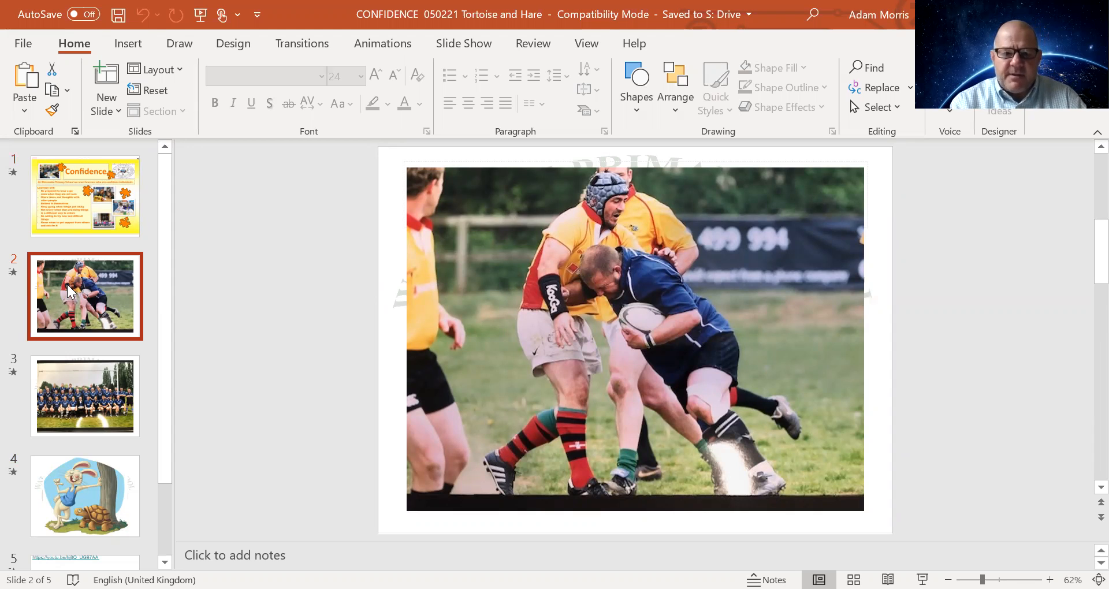
# - Show slide 3's rugby team photo, then slide 4's tortoise and hare illustration
pyautogui.click(84, 395)
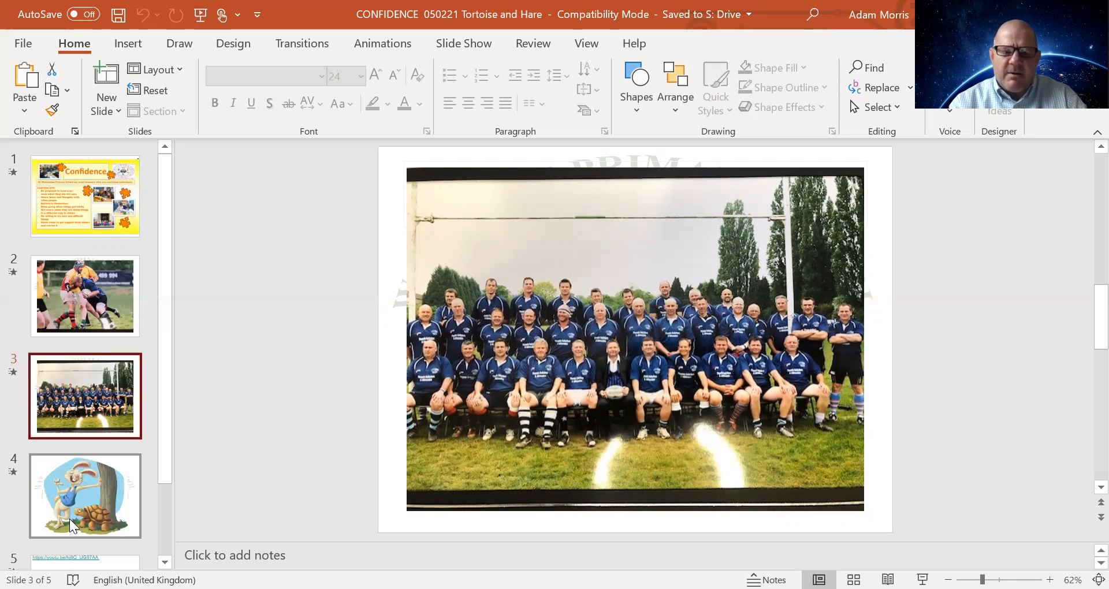
pyautogui.moveTo(74, 513)
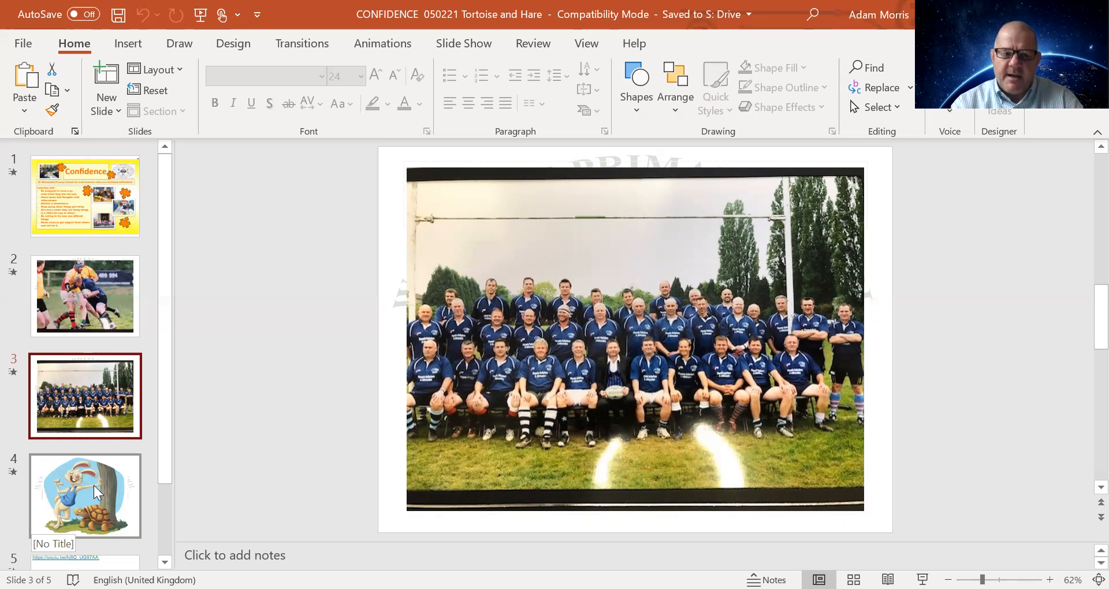
pyautogui.click(84, 496)
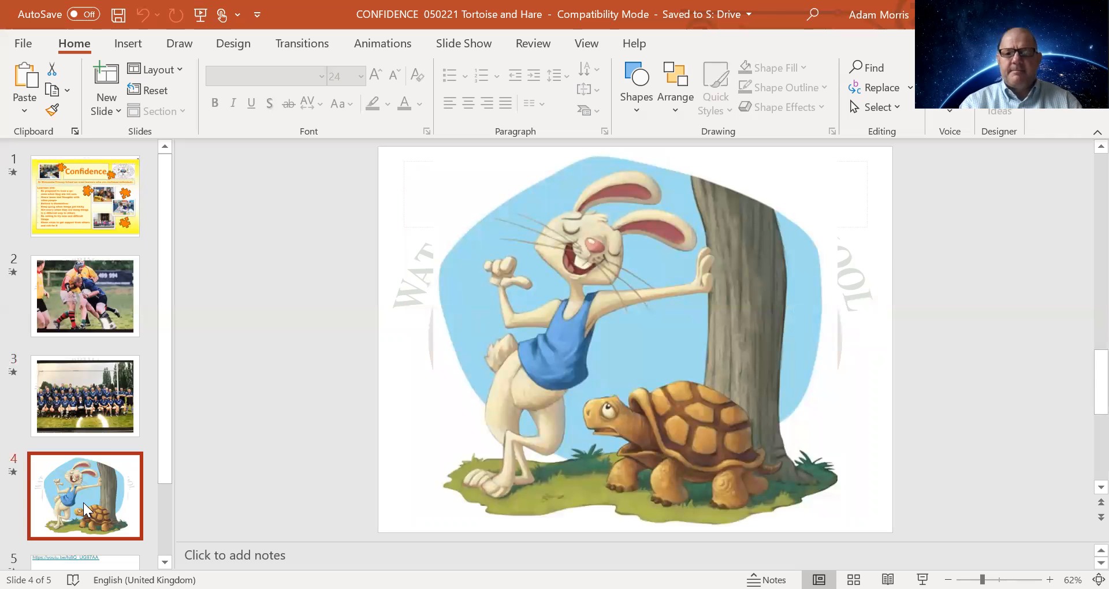